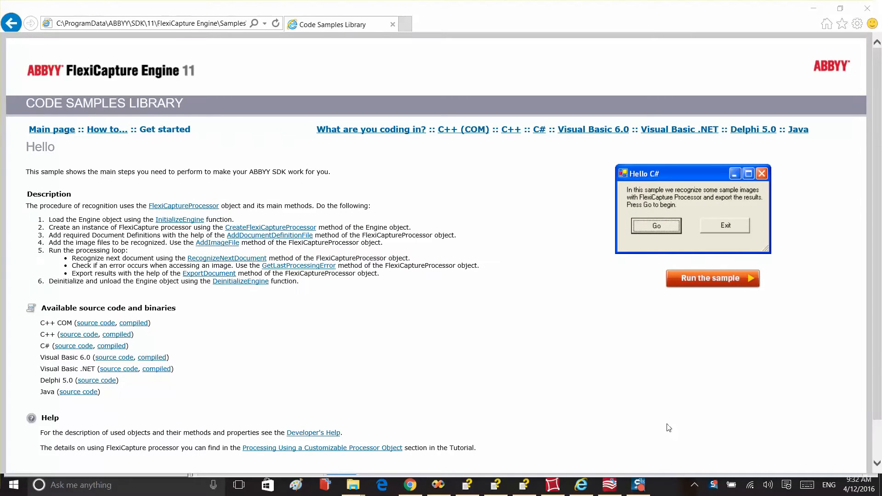
{"action": "mouse_move", "coordinate": [667, 421]}
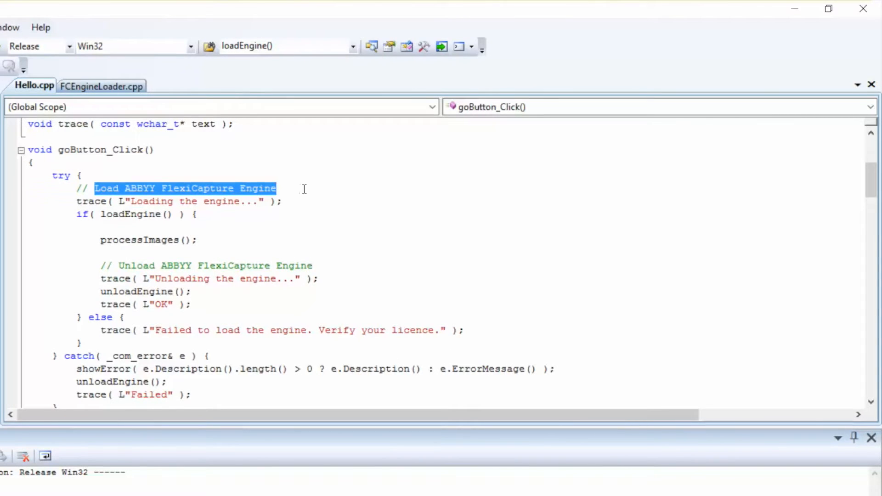
Switch to FCEngineLoader.cpp to view the loadEngine() library-loading code
{"action": "left_click", "coordinate": [101, 85]}
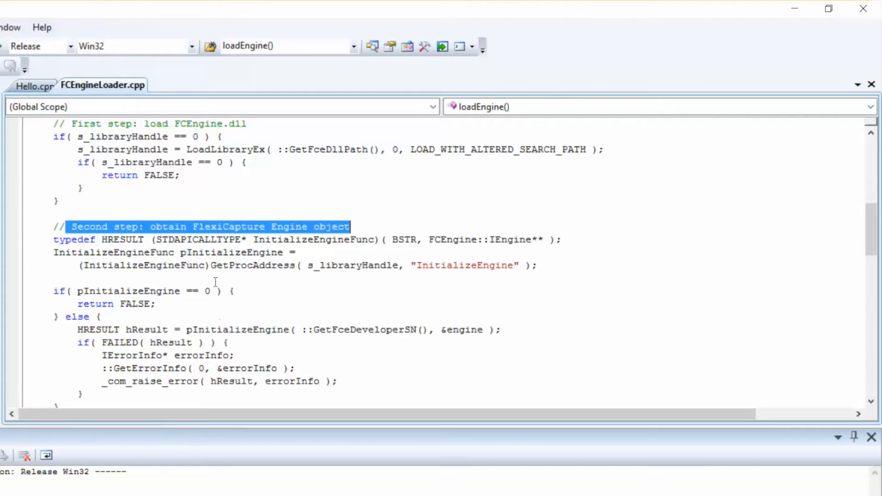
{"action": "double_click", "coordinate": [241, 330]}
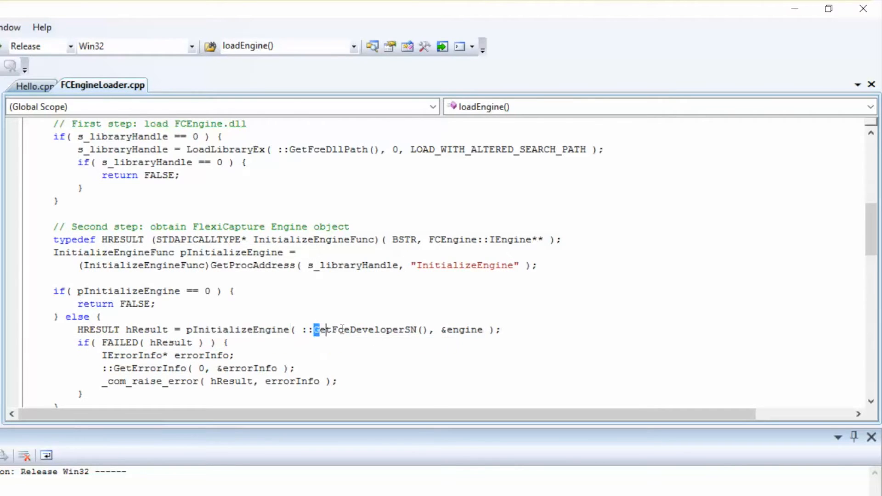
{"action": "double_click", "coordinate": [366, 330]}
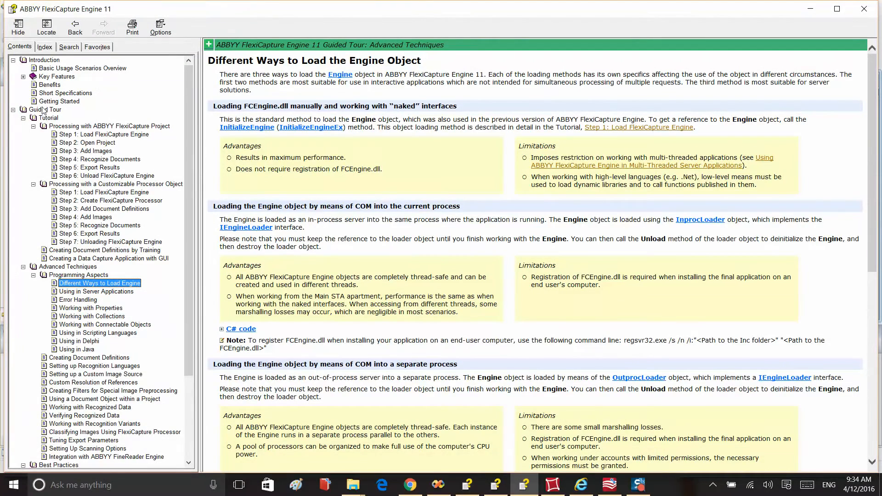
{"action": "left_click", "coordinate": [67, 267]}
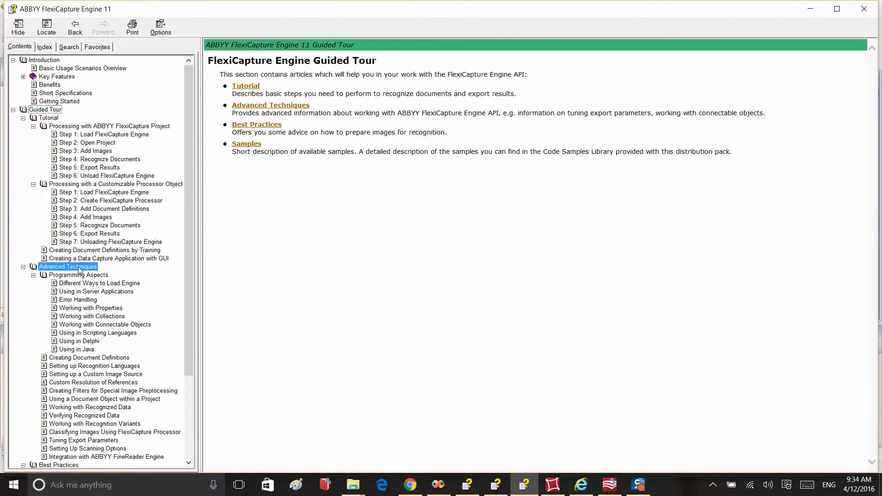
{"action": "left_click", "coordinate": [99, 283]}
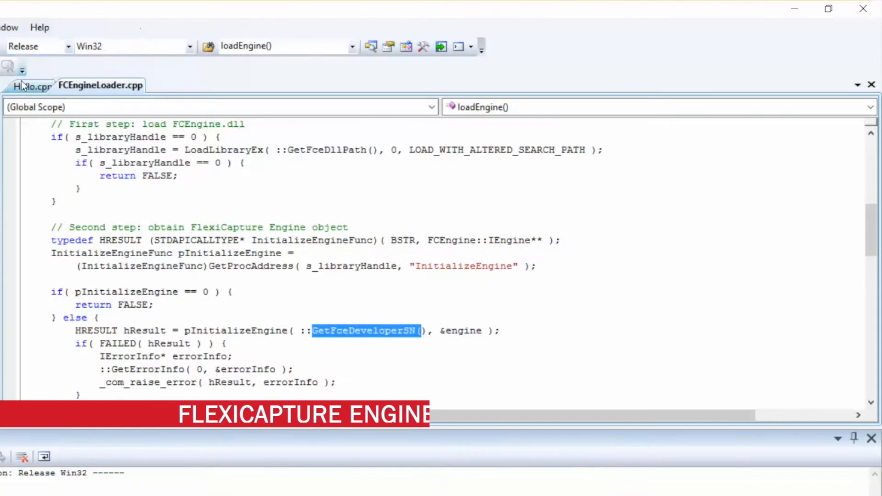
Return to Hello.cpp and highlight the CreateFlexiCaptureProcessor call inside processImages()
{"action": "left_click", "coordinate": [32, 85]}
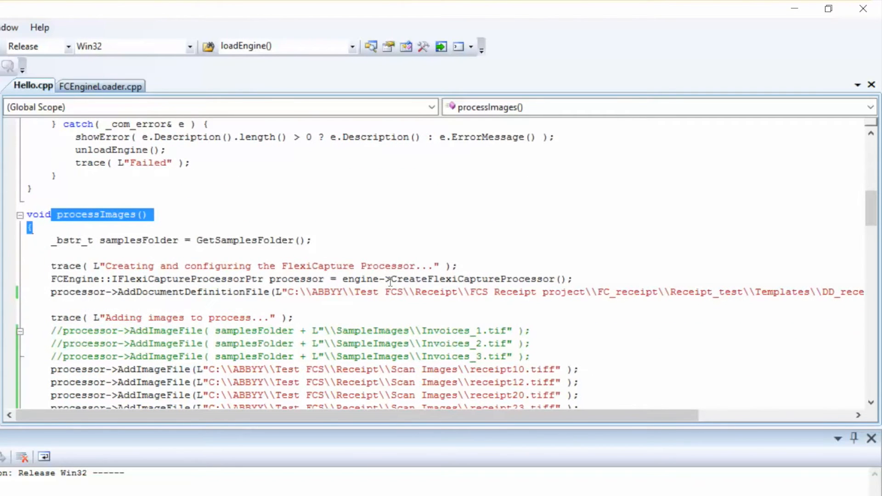
{"action": "double_click", "coordinate": [433, 278]}
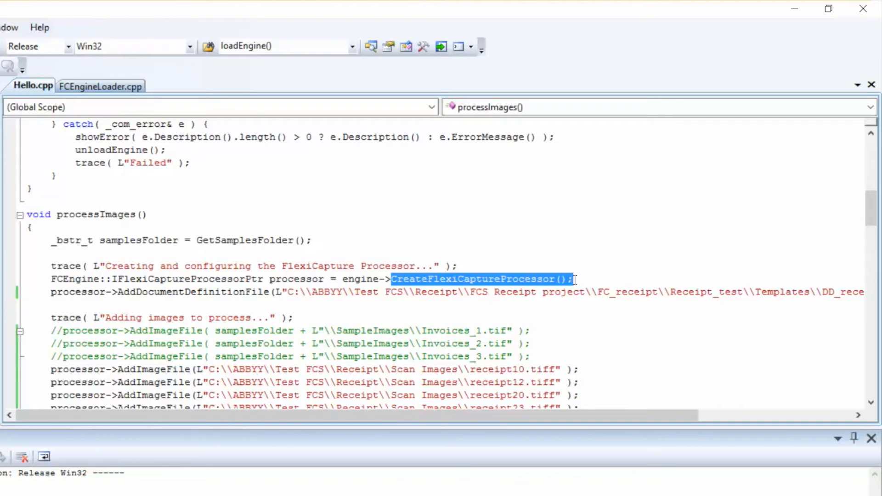
Highlight the AddDocumentDefinitionFile call that attaches the receipt definition to the processor
{"action": "scroll", "scroll_direction": "down", "scroll_amount": 3}
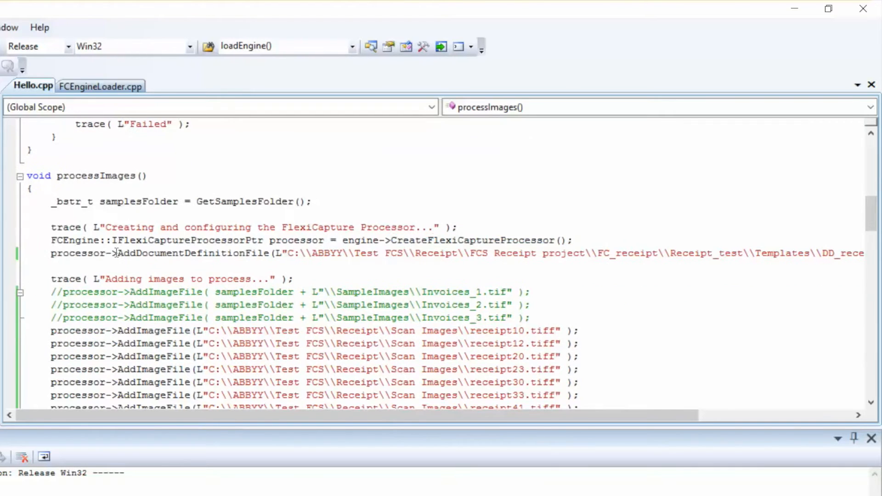
{"action": "double_click", "coordinate": [153, 253]}
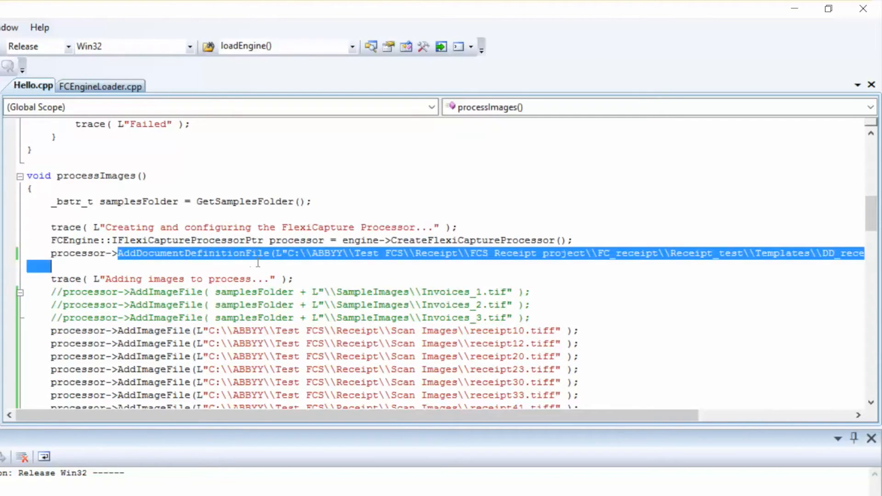
{"action": "double_click", "coordinate": [191, 253]}
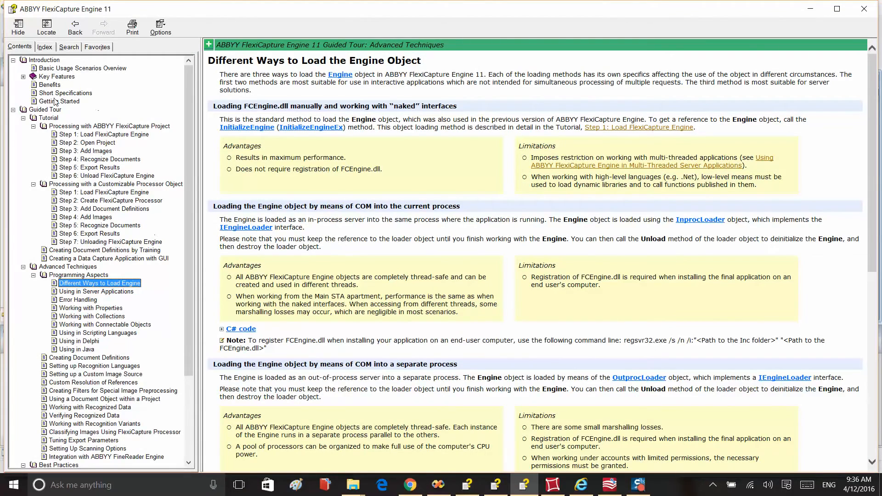
Navigate the Contents tree from Tutorial to the Processing with ABBYY FlexiCapture Project topic
{"action": "left_click", "coordinate": [49, 118]}
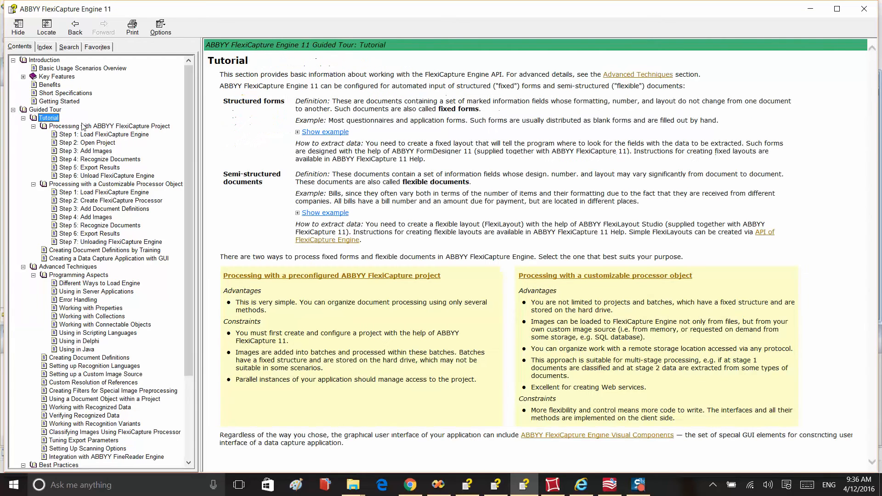
{"action": "left_click", "coordinate": [109, 126]}
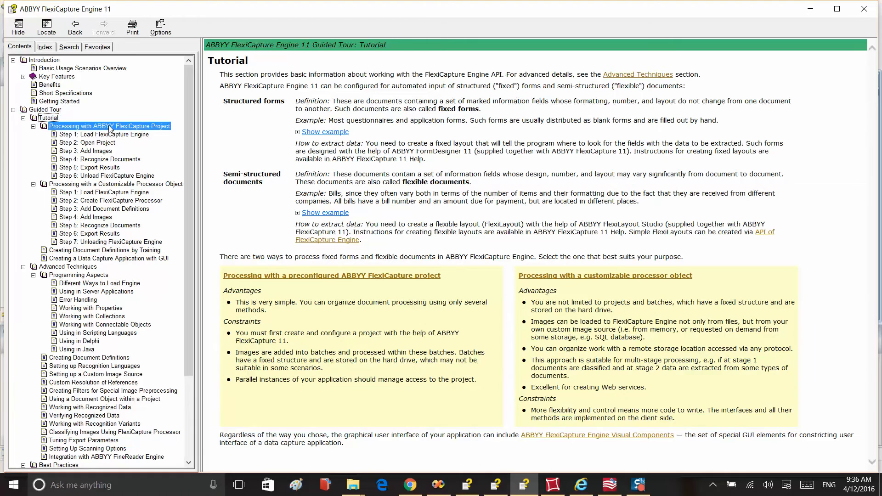
{"action": "left_click", "coordinate": [110, 126]}
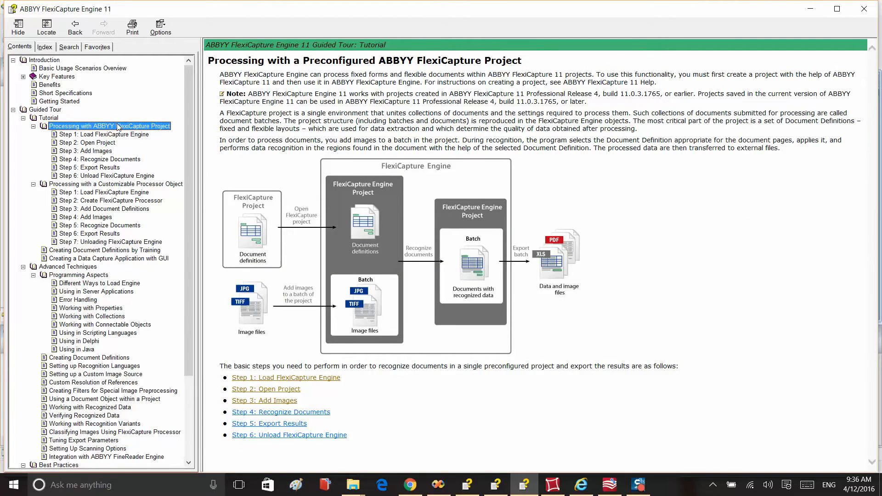
{"action": "mouse_move", "coordinate": [436, 485]}
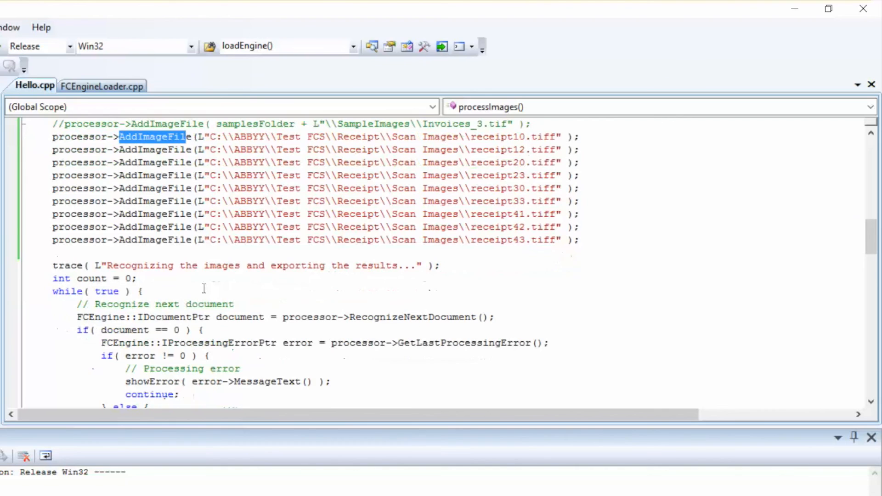
{"action": "mouse_move", "coordinate": [239, 317]}
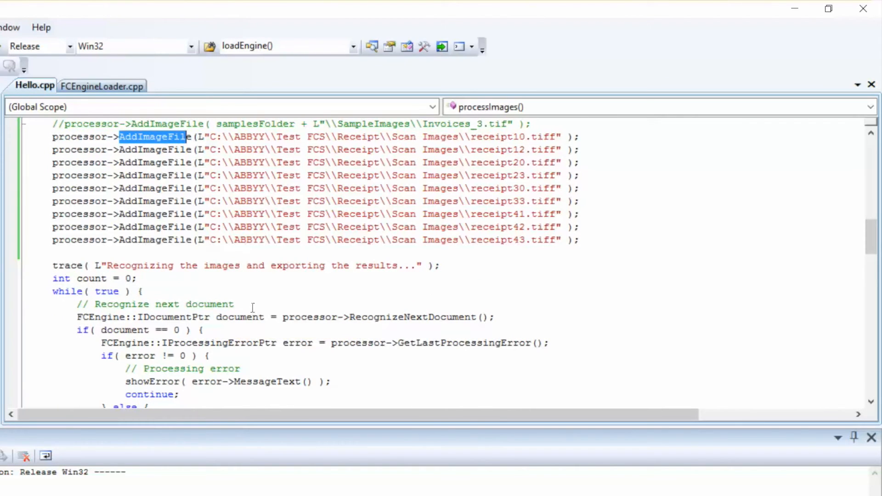
{"action": "mouse_move", "coordinate": [305, 317]}
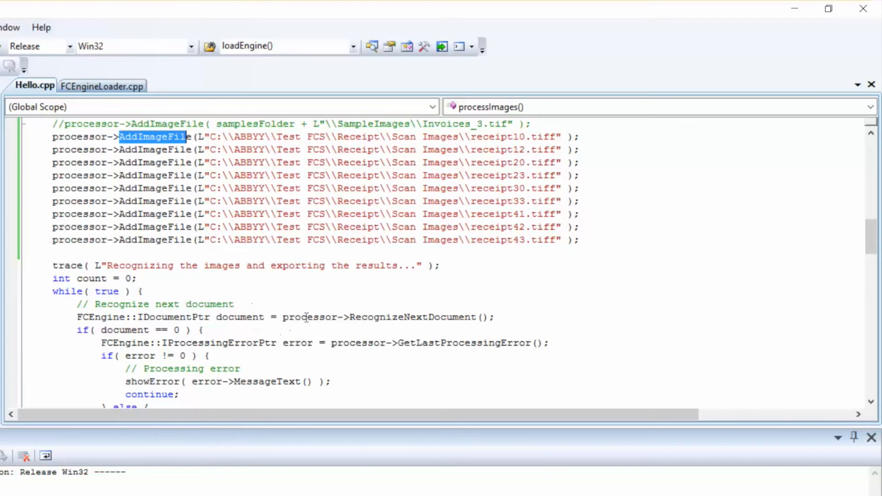
{"action": "double_click", "coordinate": [414, 317]}
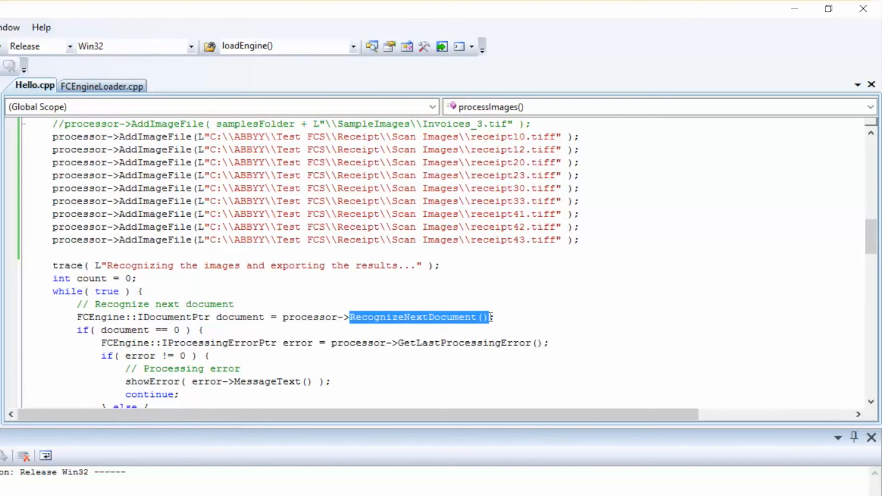
{"action": "mouse_move", "coordinate": [491, 321]}
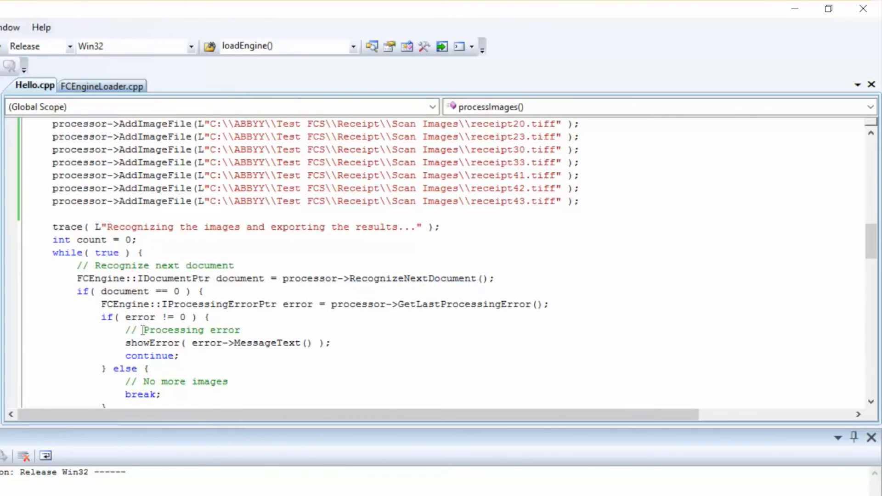
{"action": "double_click", "coordinate": [169, 330]}
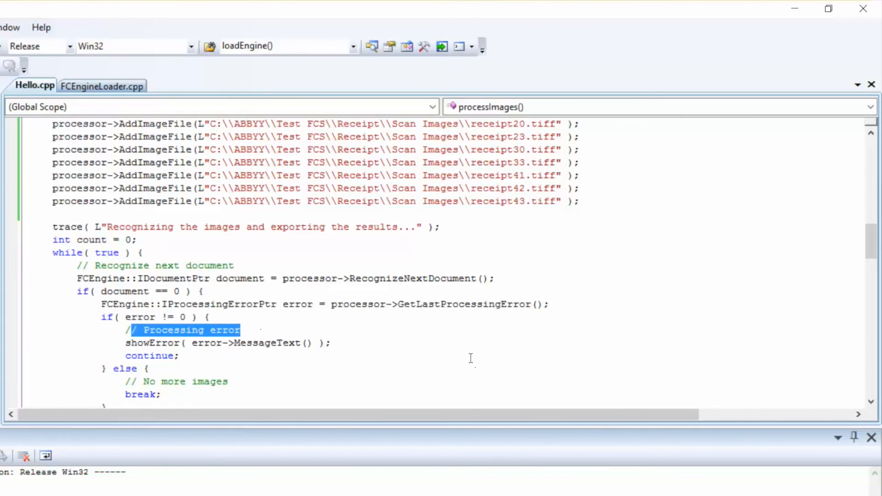
{"action": "scroll", "scroll_direction": "down", "scroll_amount": 3}
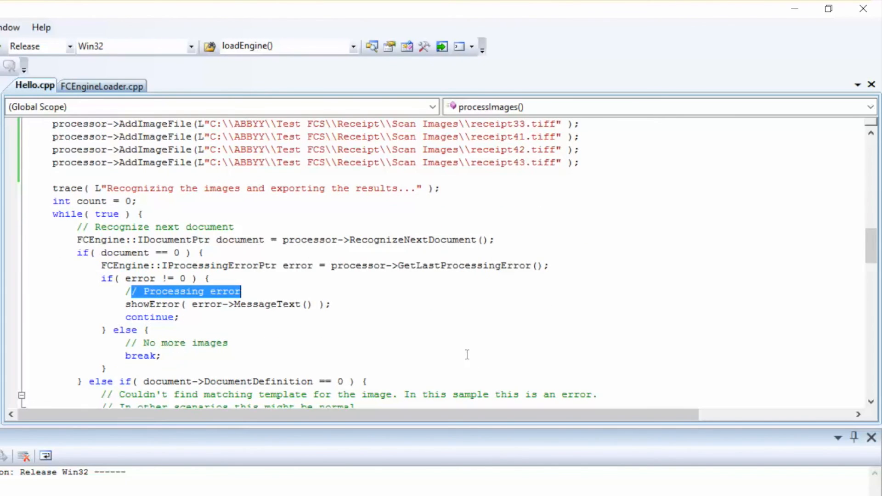
{"action": "scroll", "scroll_direction": "down", "scroll_amount": 3}
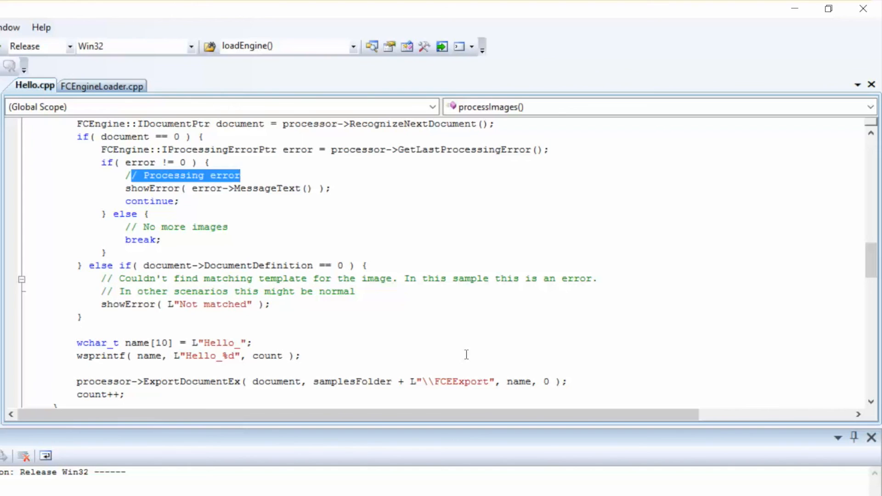
{"action": "scroll", "scroll_direction": "down", "scroll_amount": 3}
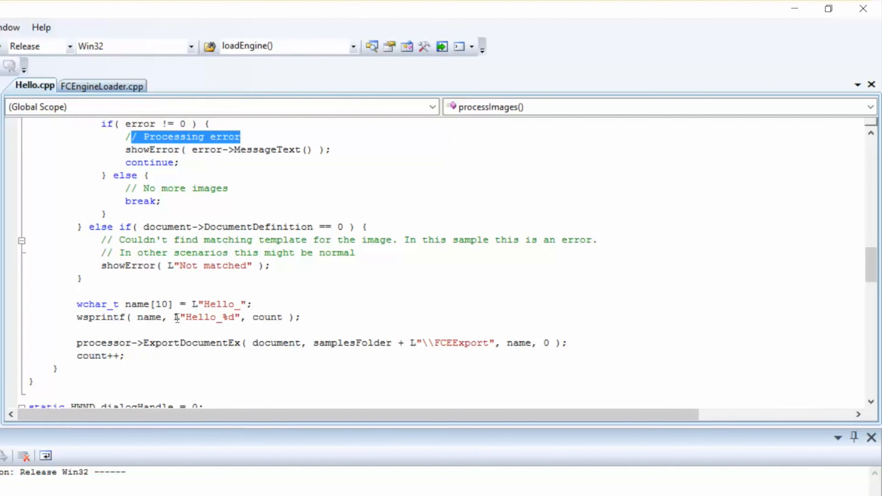
{"action": "scroll", "scroll_direction": "up", "scroll_amount": 3}
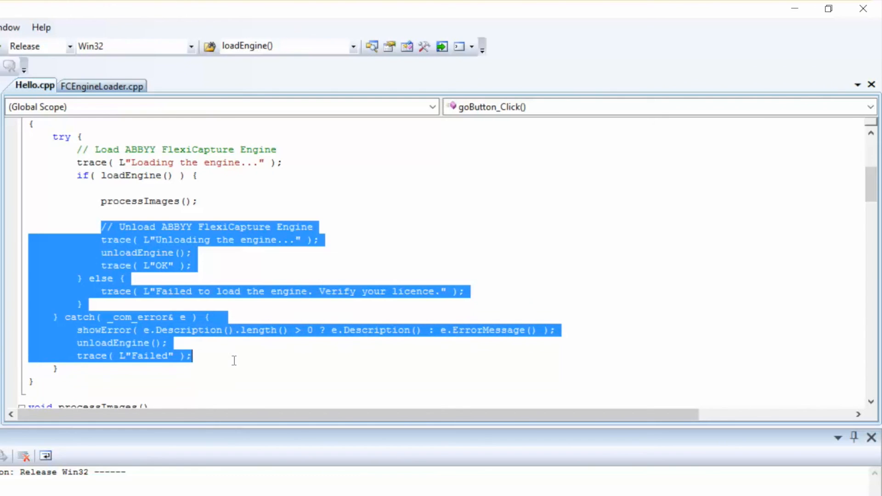
{"action": "left_click", "coordinate": [334, 377]}
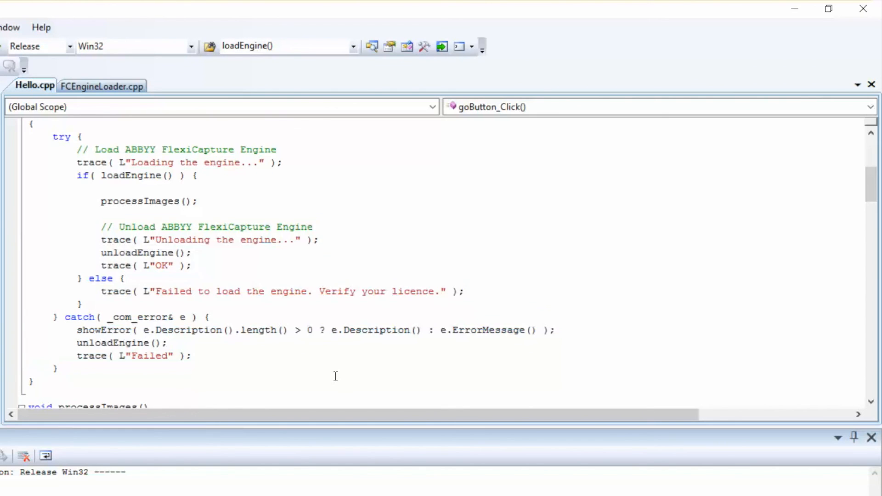